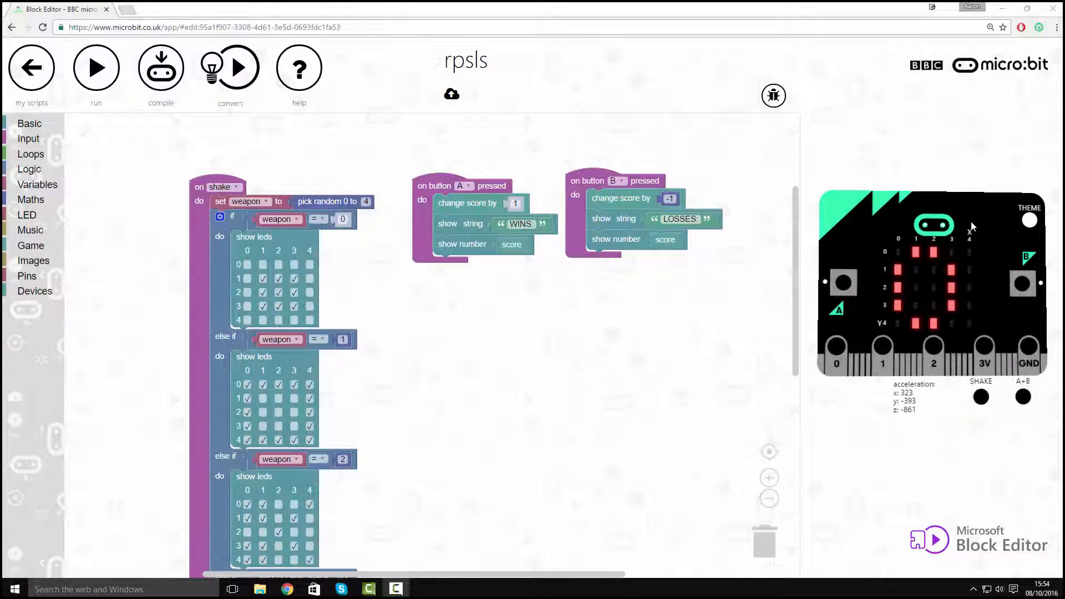
mouse_move(947, 234)
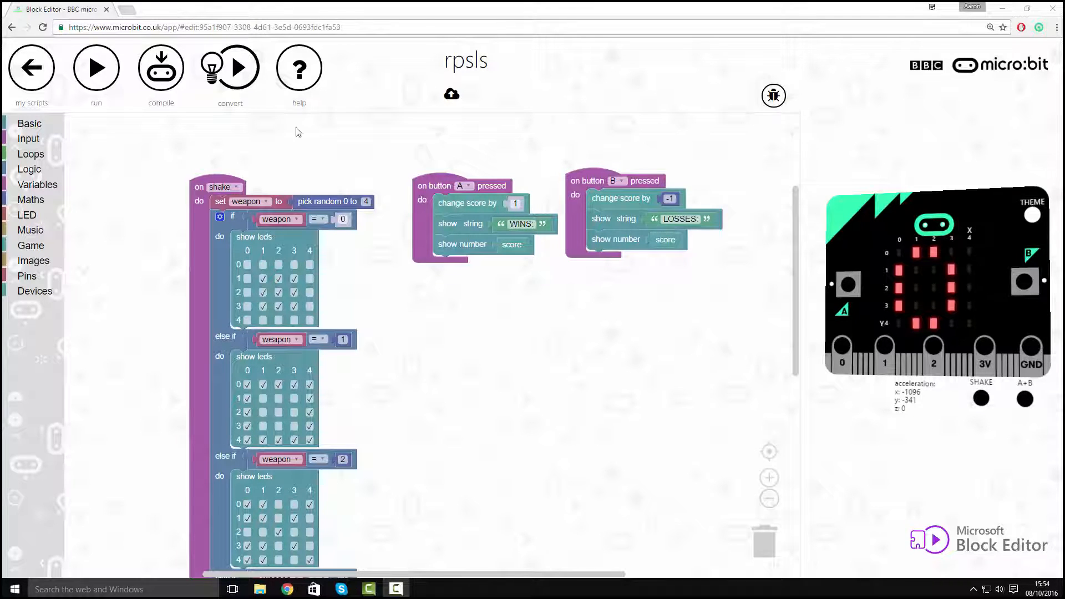
mouse_move(447, 297)
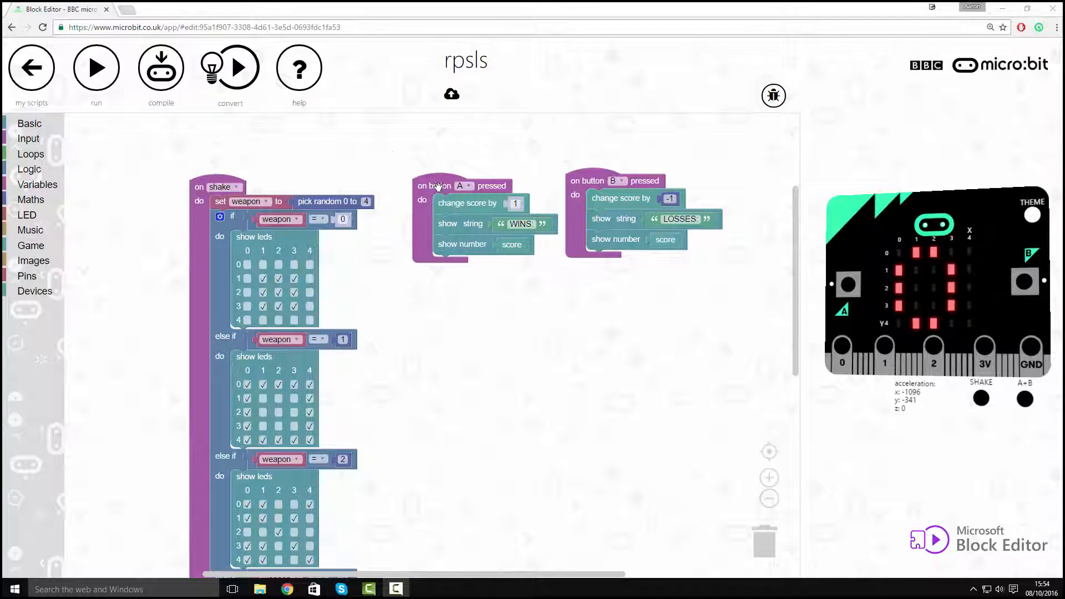
mouse_move(496, 173)
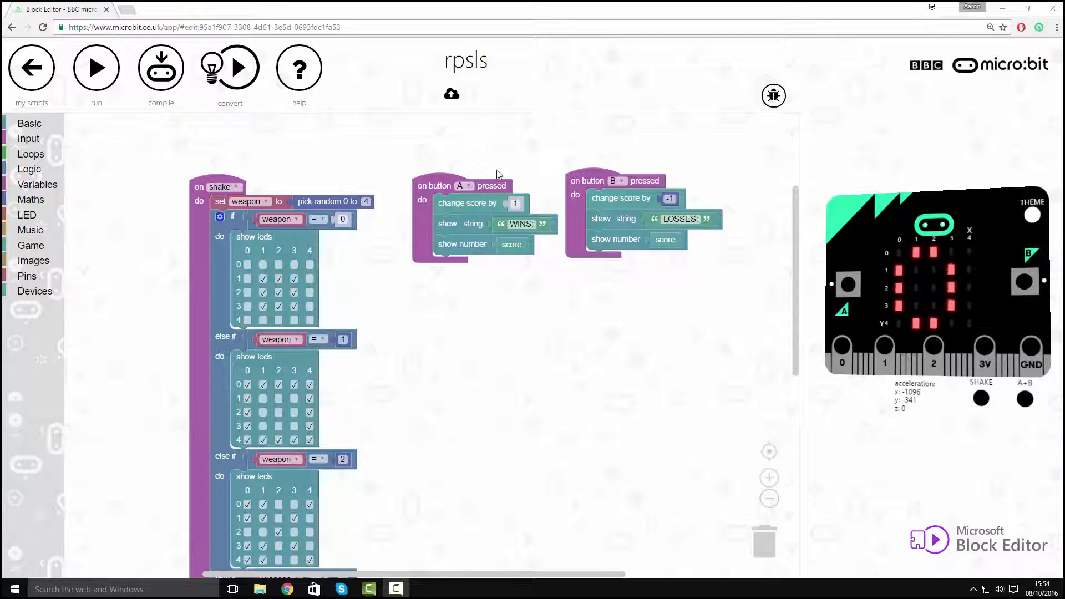
mouse_move(539, 239)
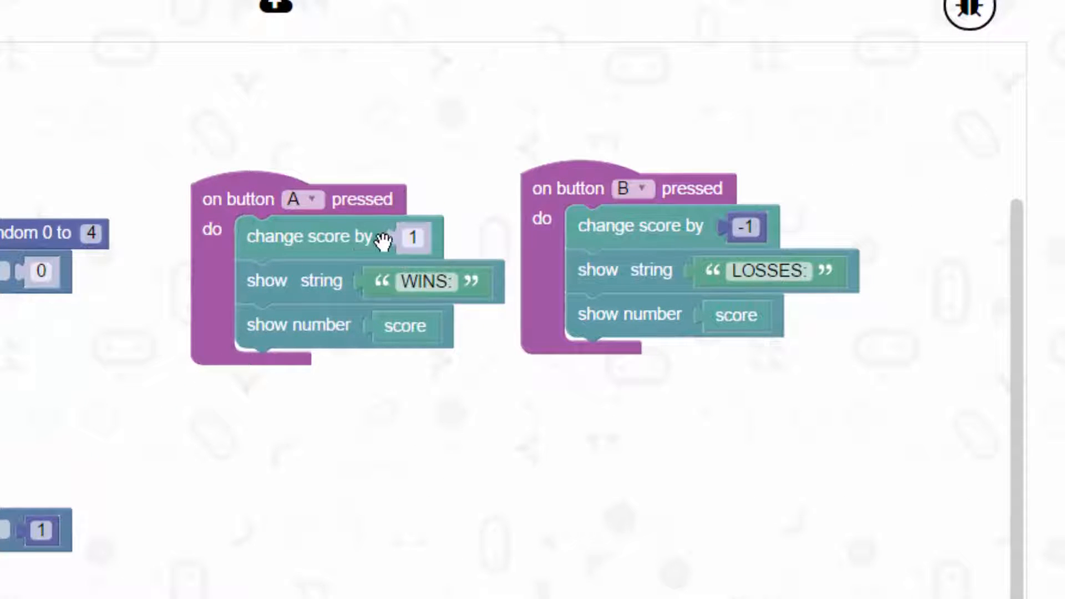
mouse_move(416, 238)
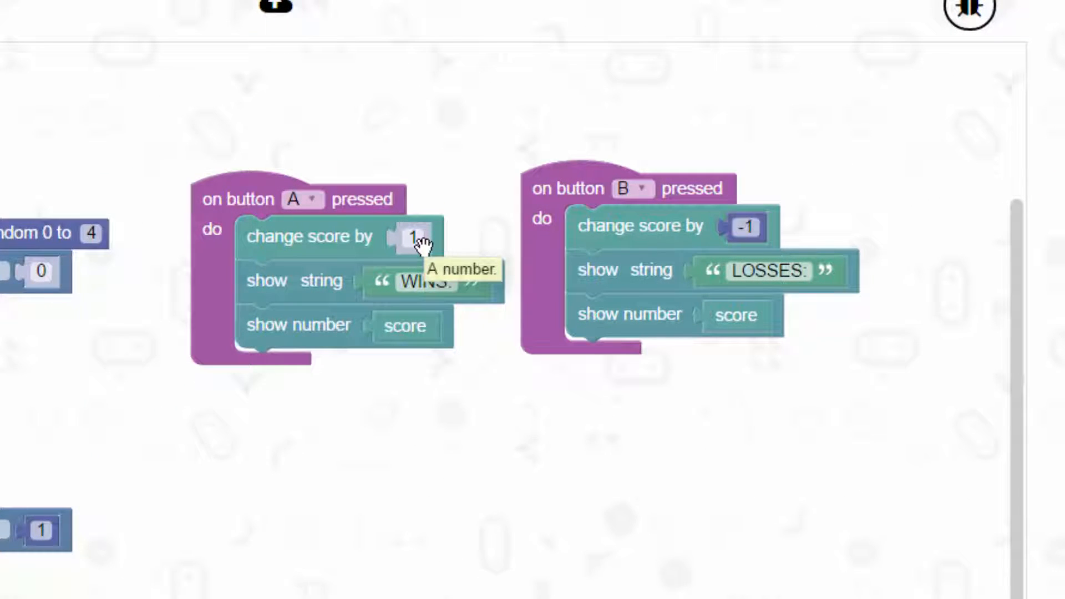
mouse_move(363, 293)
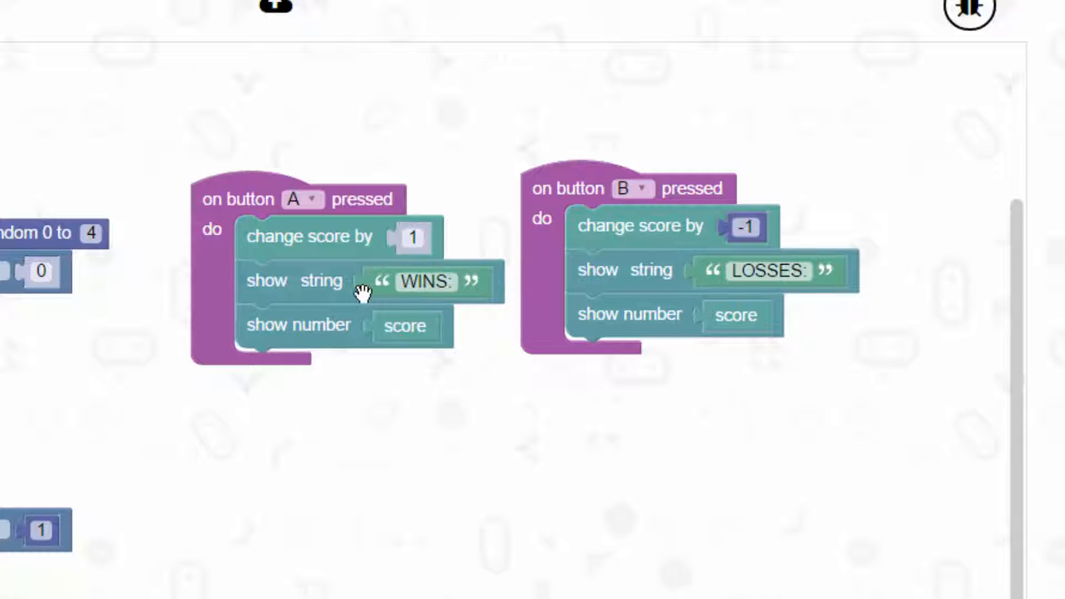
Run the script and scroll down to the simulator's SHAKE control
left_click(424, 281)
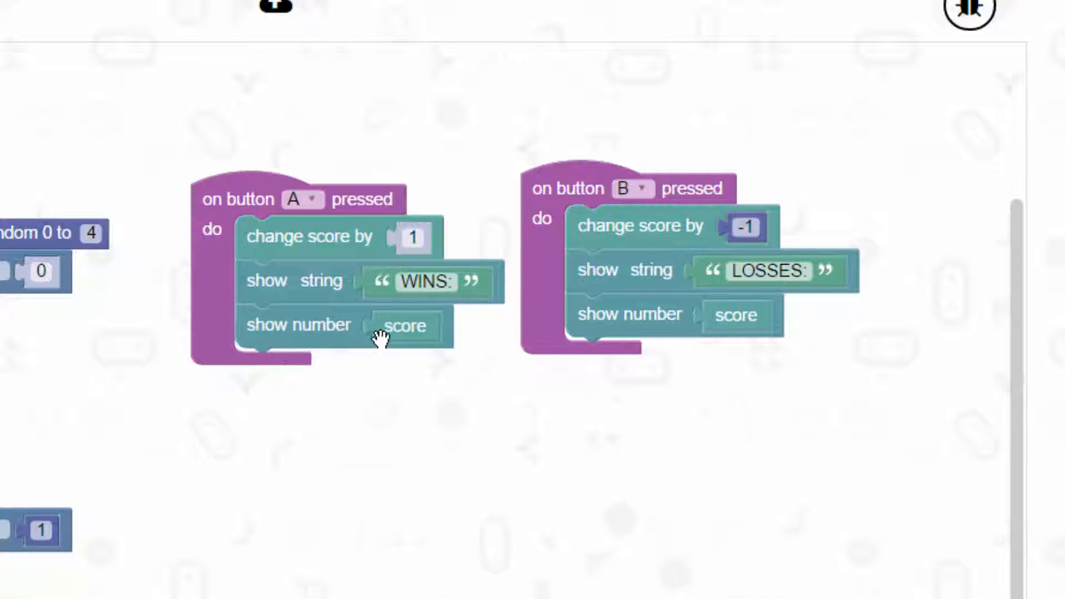
mouse_move(405, 325)
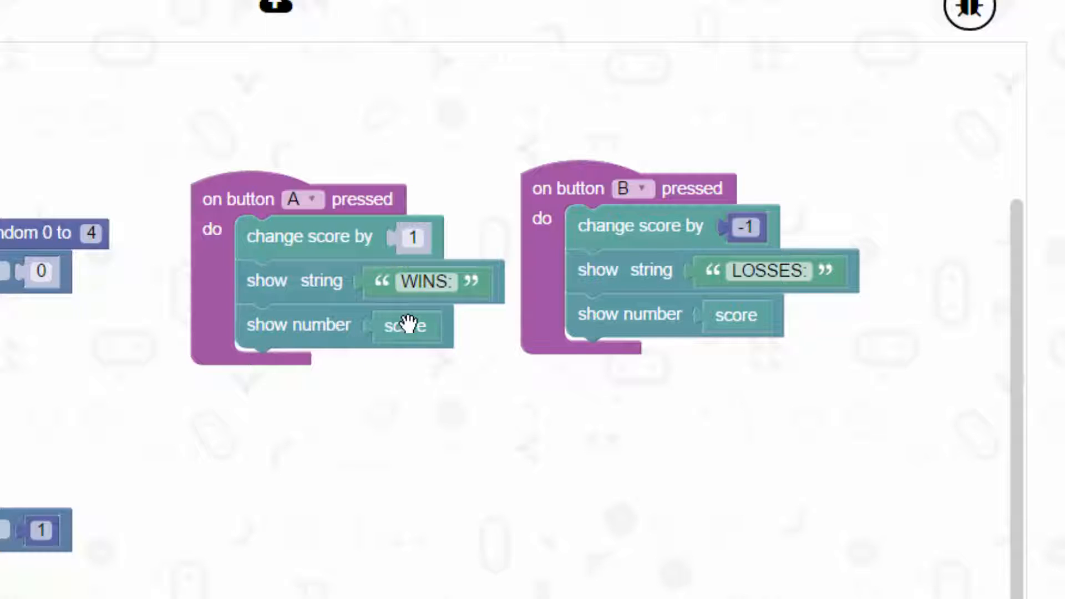
mouse_move(540, 343)
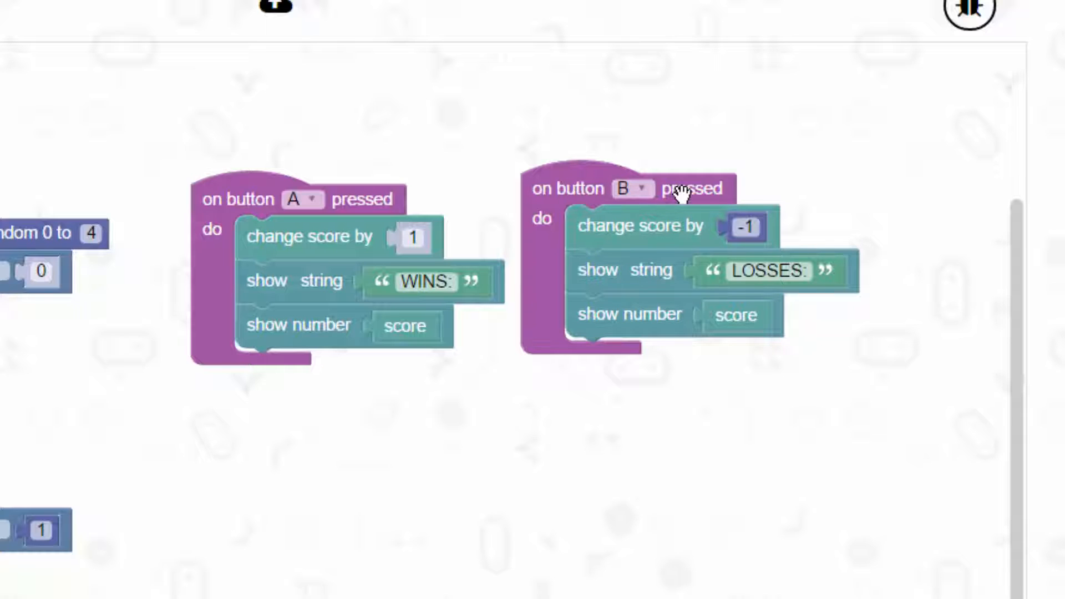
left_click(744, 227)
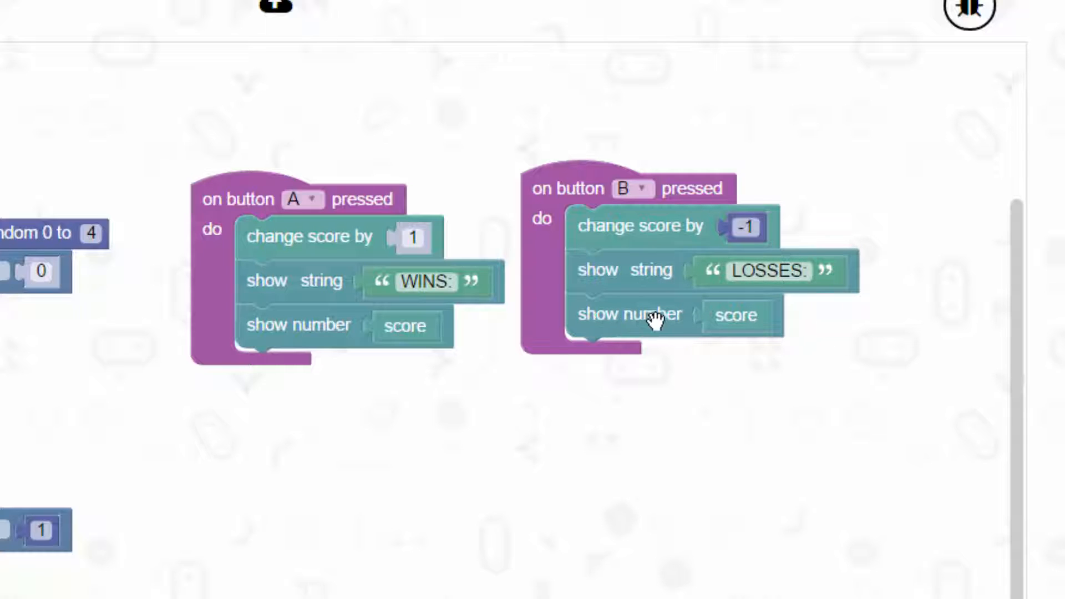
mouse_move(581, 190)
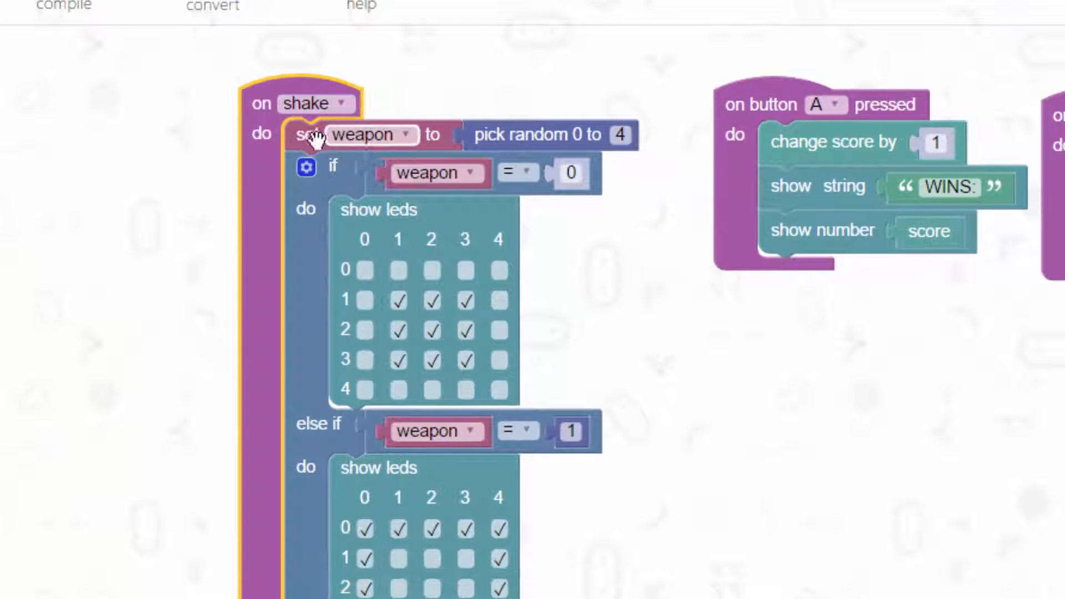
mouse_move(582, 121)
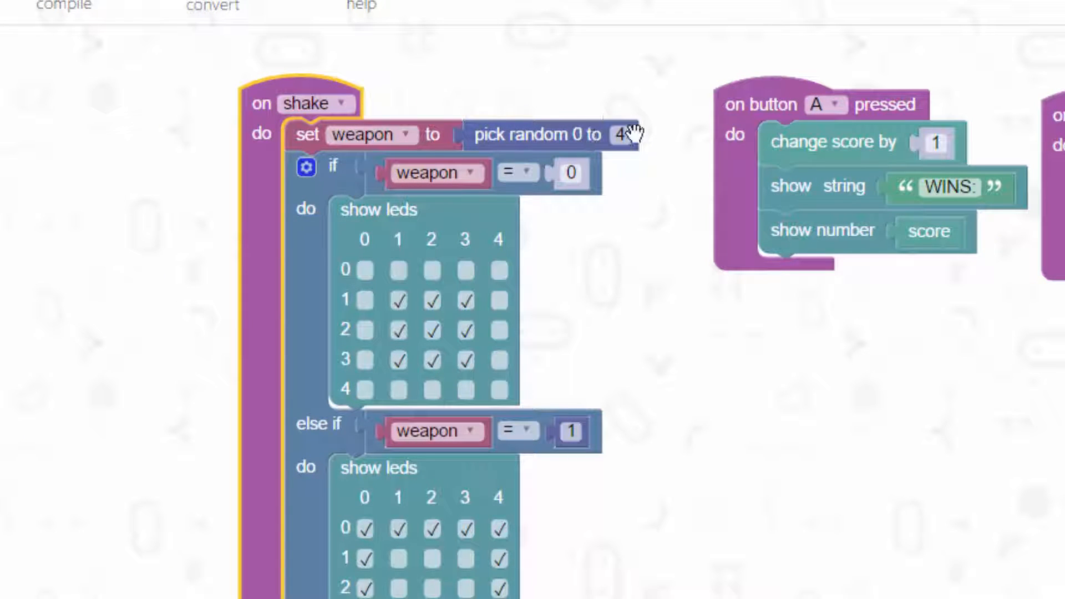
mouse_move(384, 241)
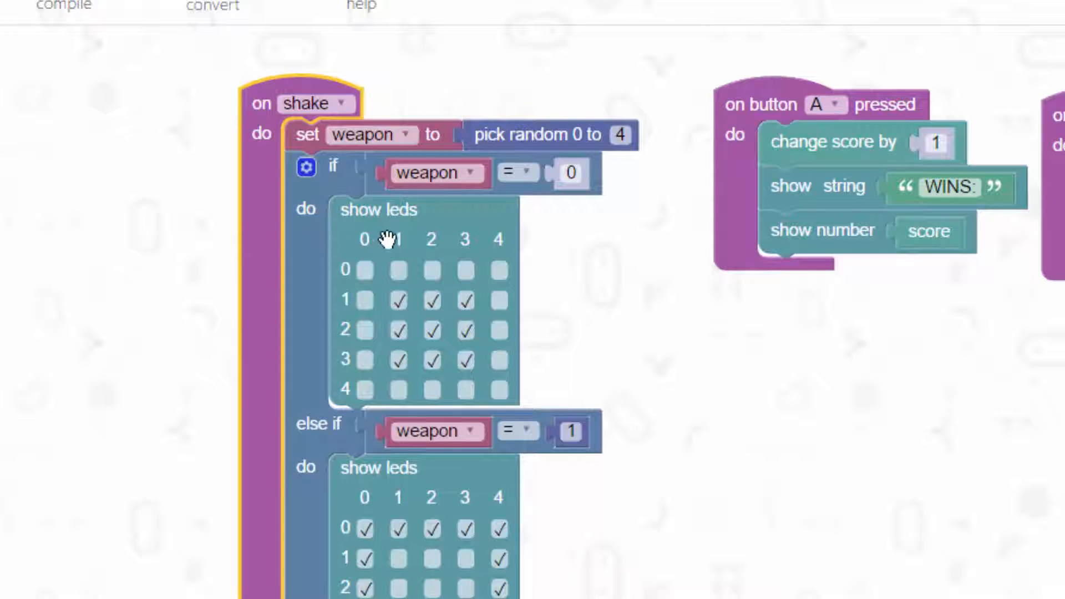
left_click(571, 173)
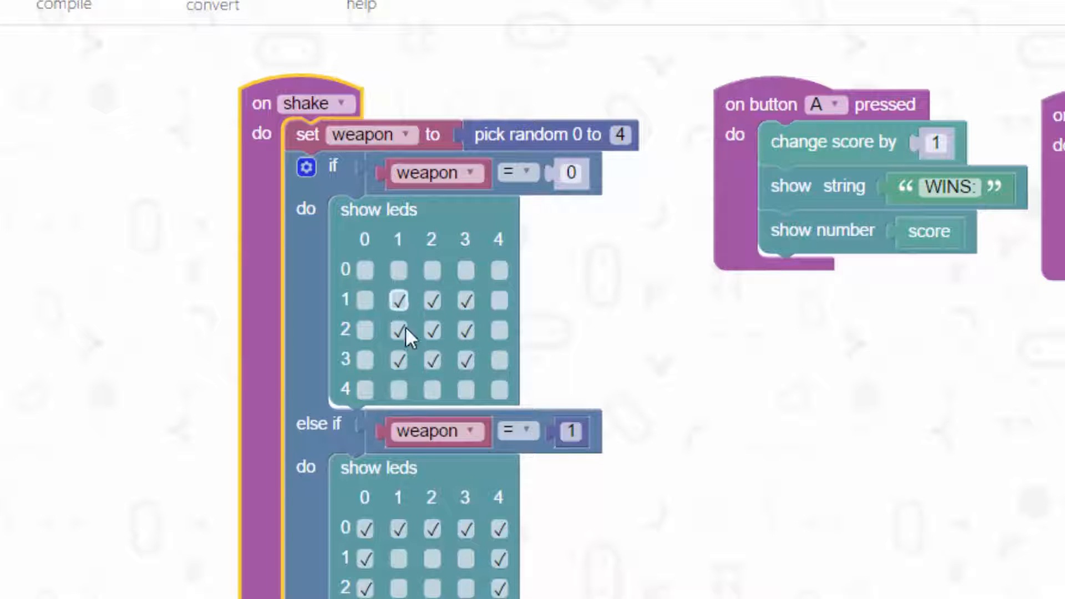
scroll("down", 3)
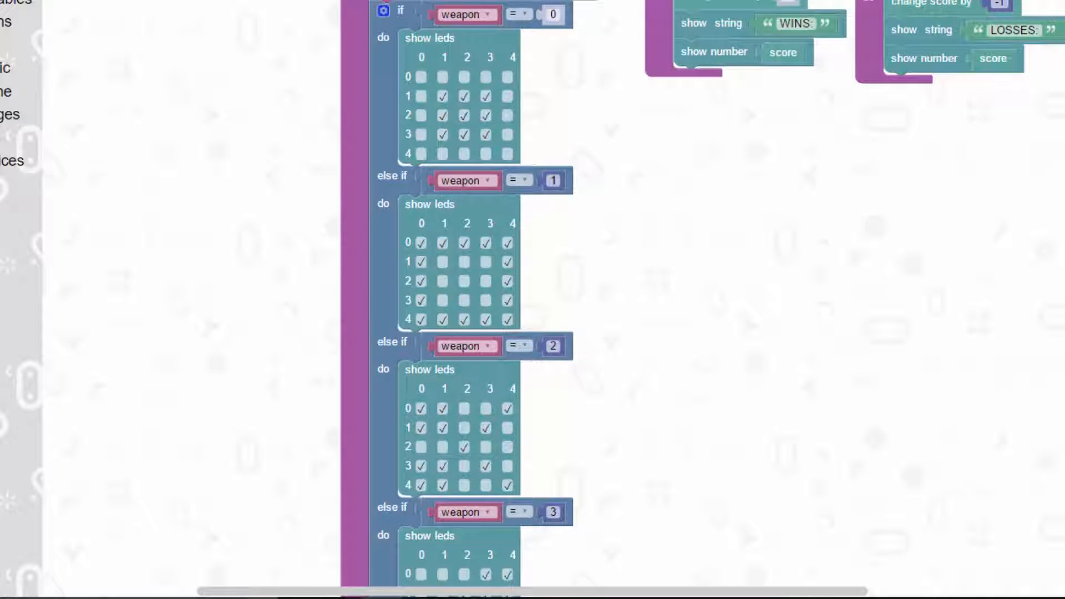
scroll("down", 3)
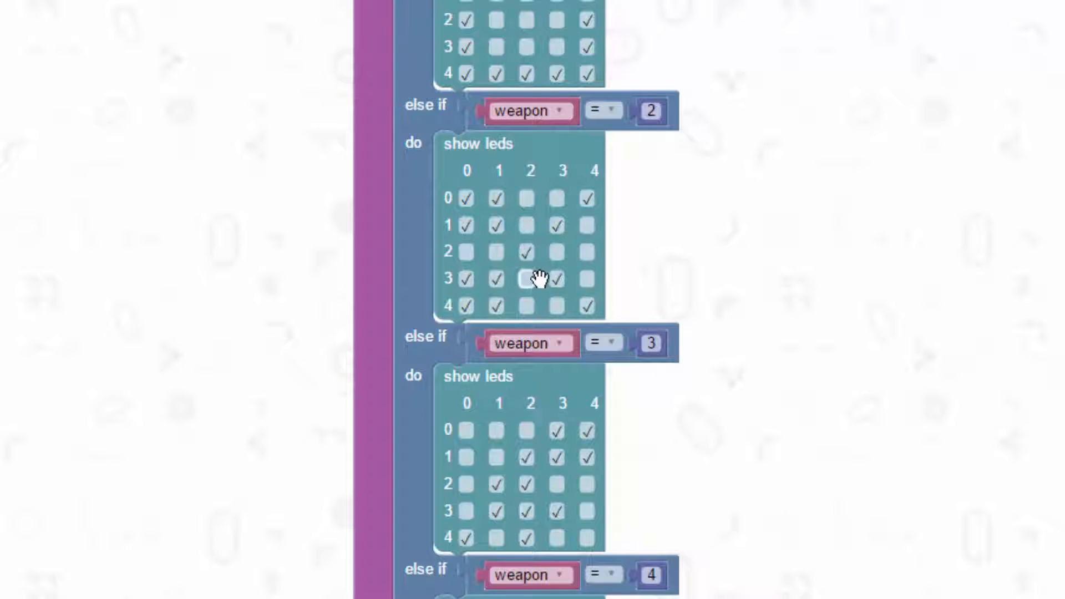
left_click(532, 279)
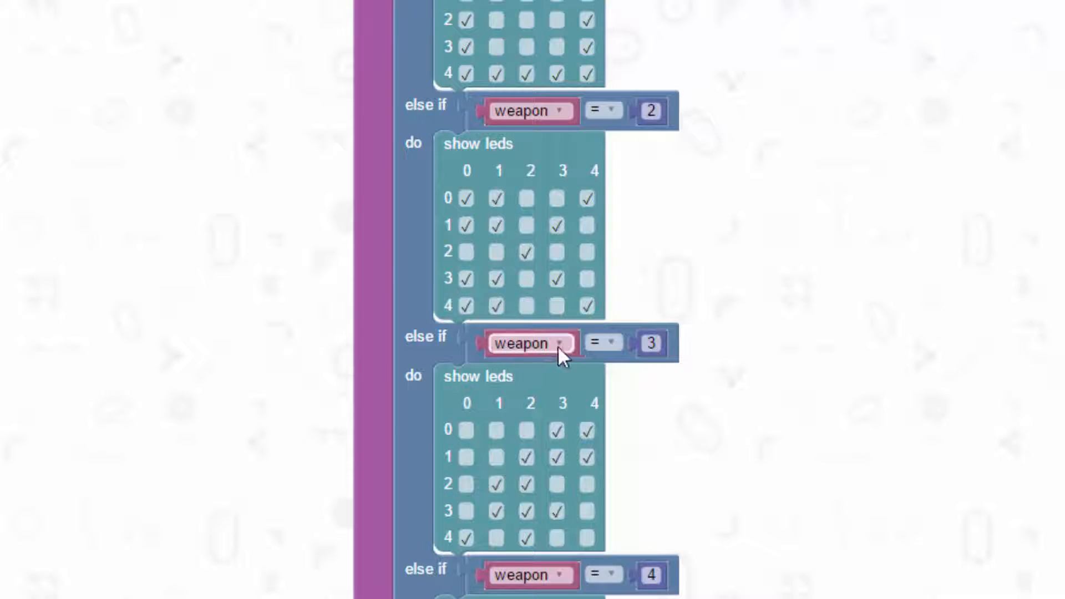
scroll("down", 3)
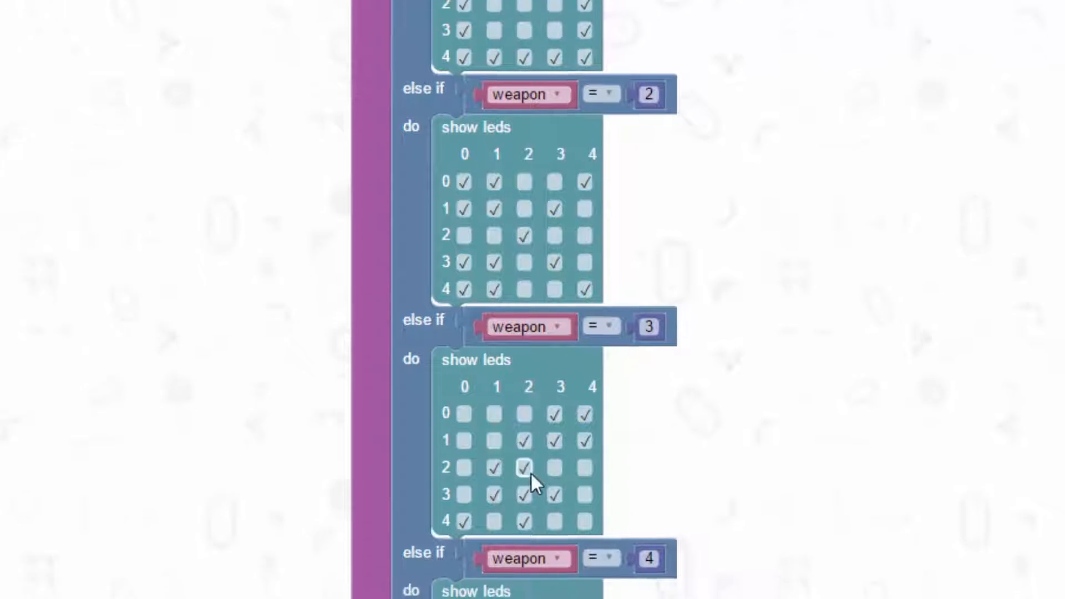
scroll("down", 3)
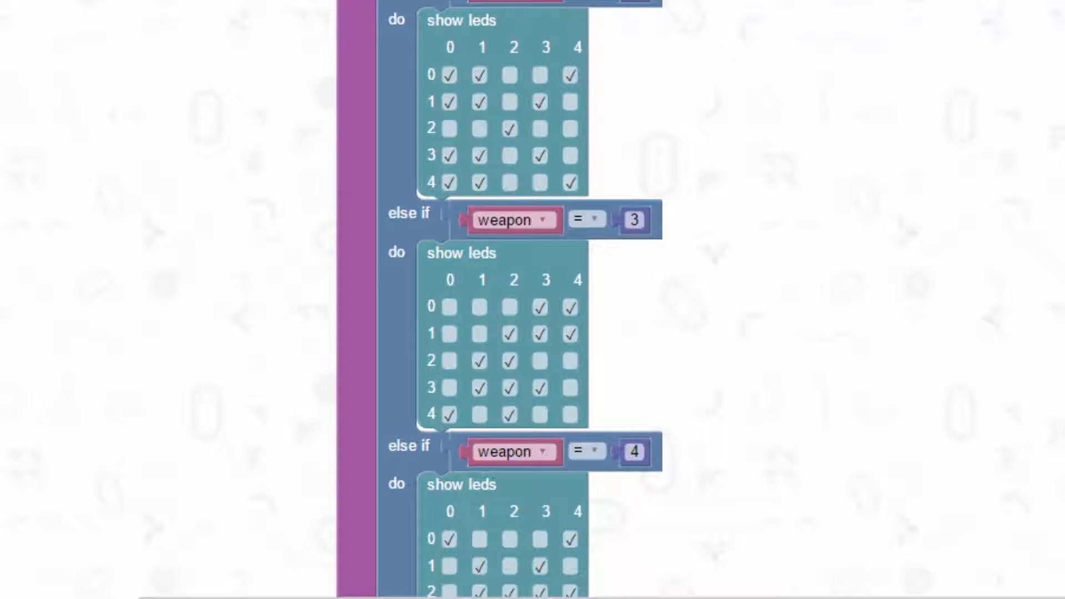
scroll("down", 3)
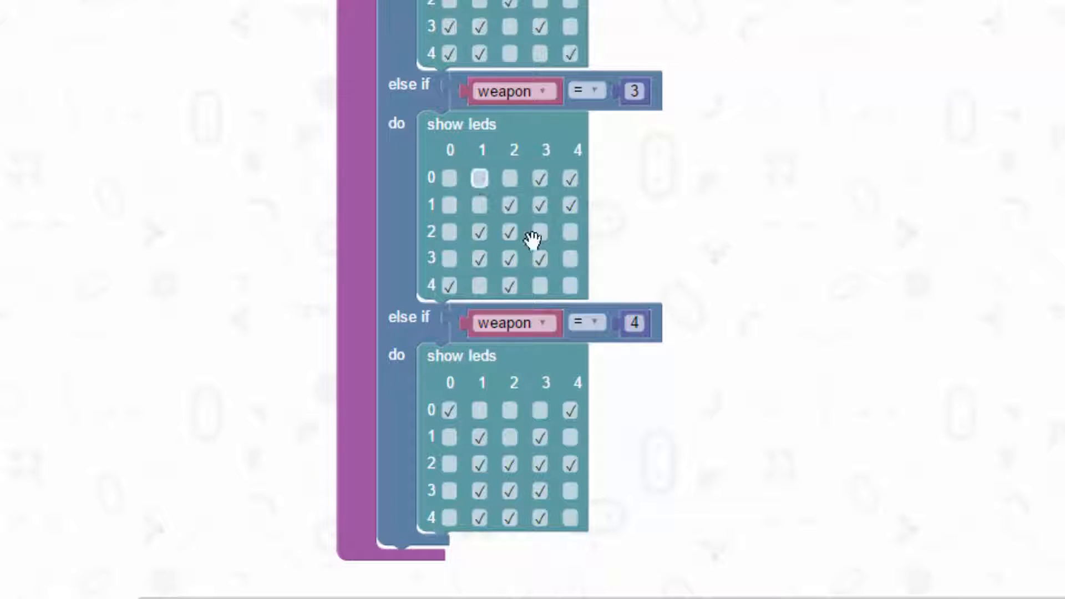
scroll("down", 3)
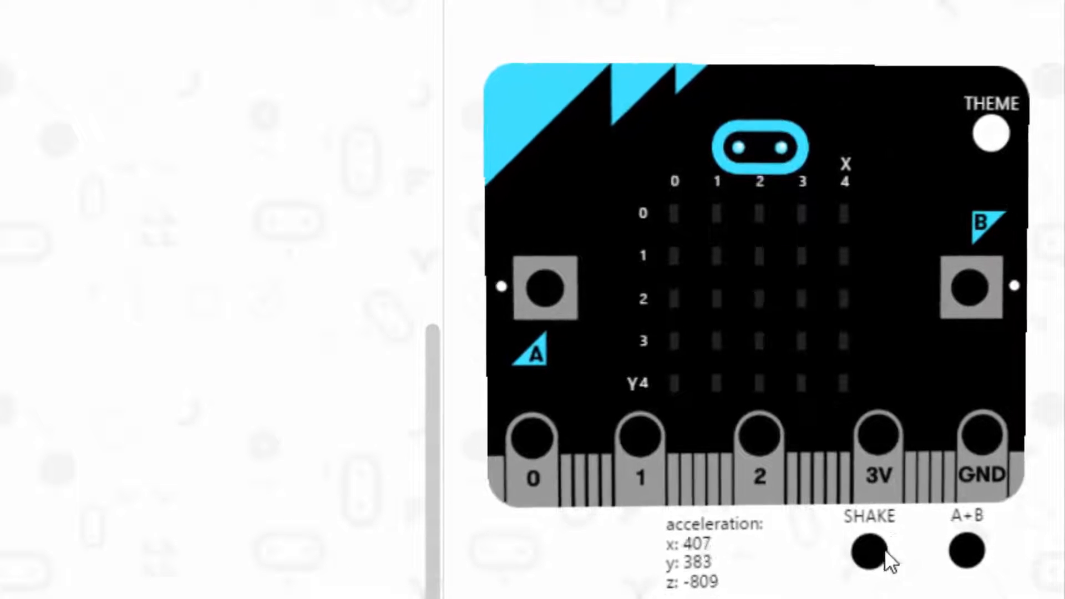
Shake the simulated micro:bit four times, ending on a hollow oval weapon pattern
left_click(871, 553)
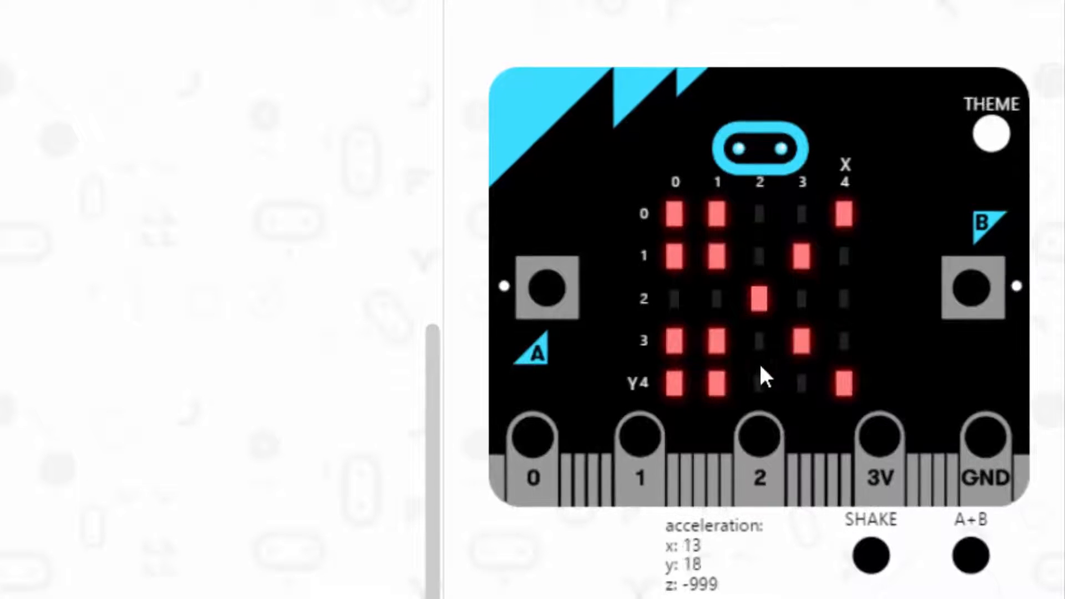
left_click(870, 551)
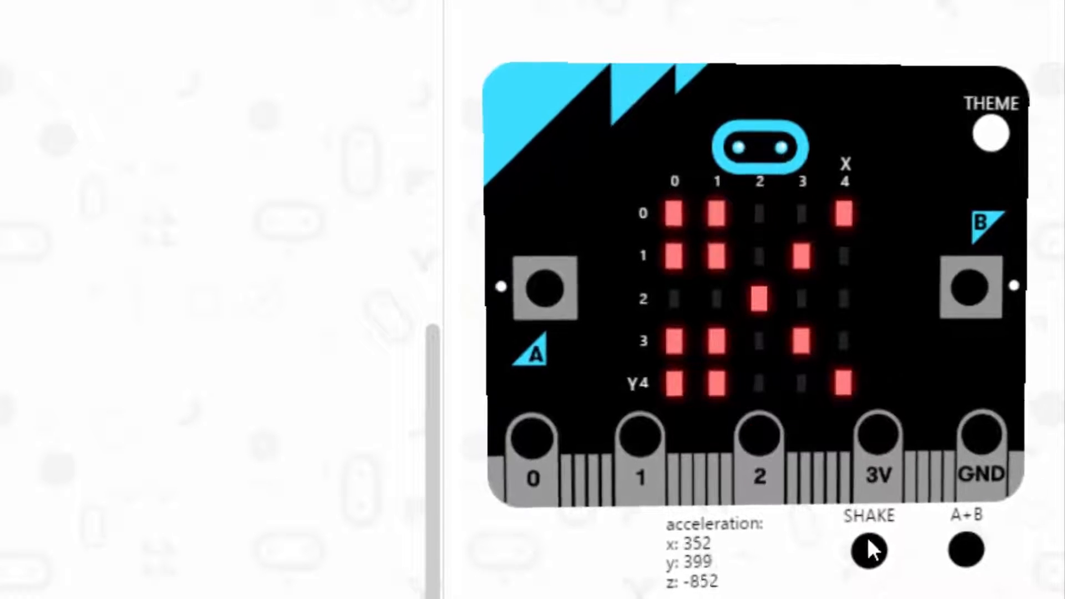
left_click(871, 551)
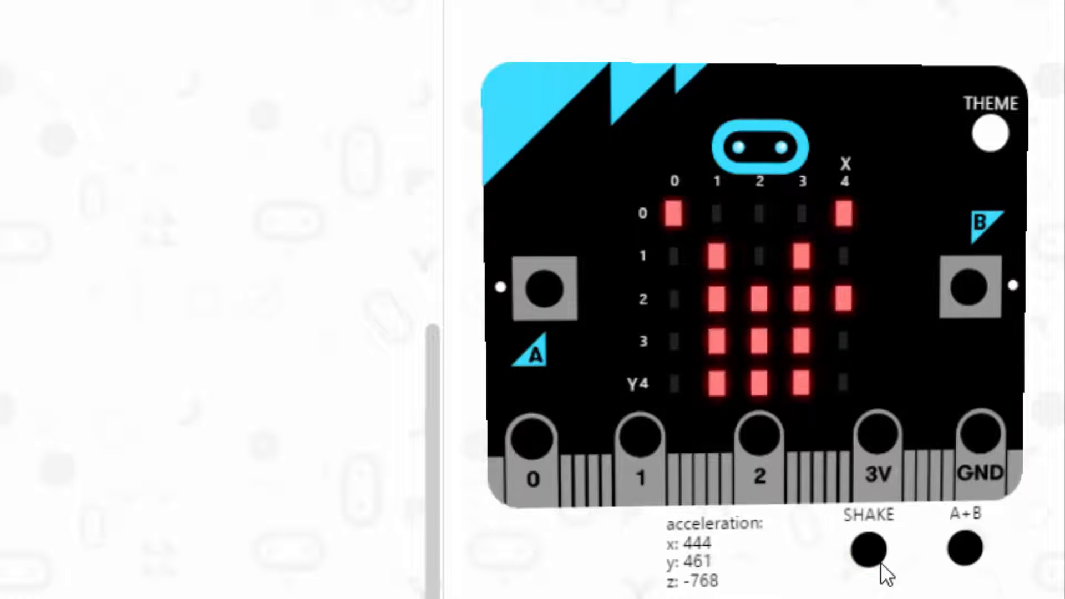
left_click(870, 551)
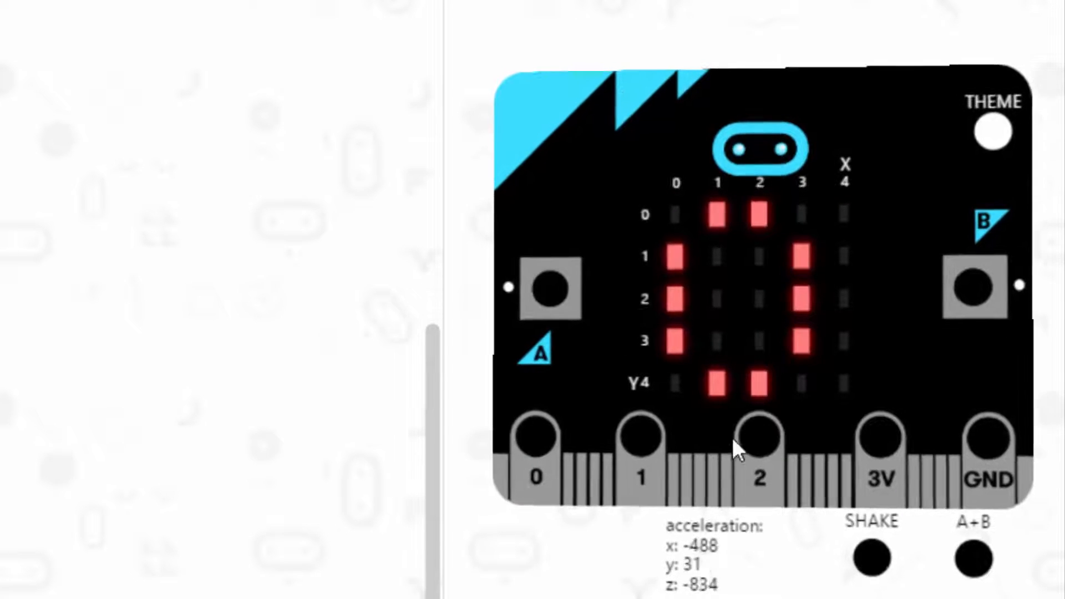
left_click(872, 551)
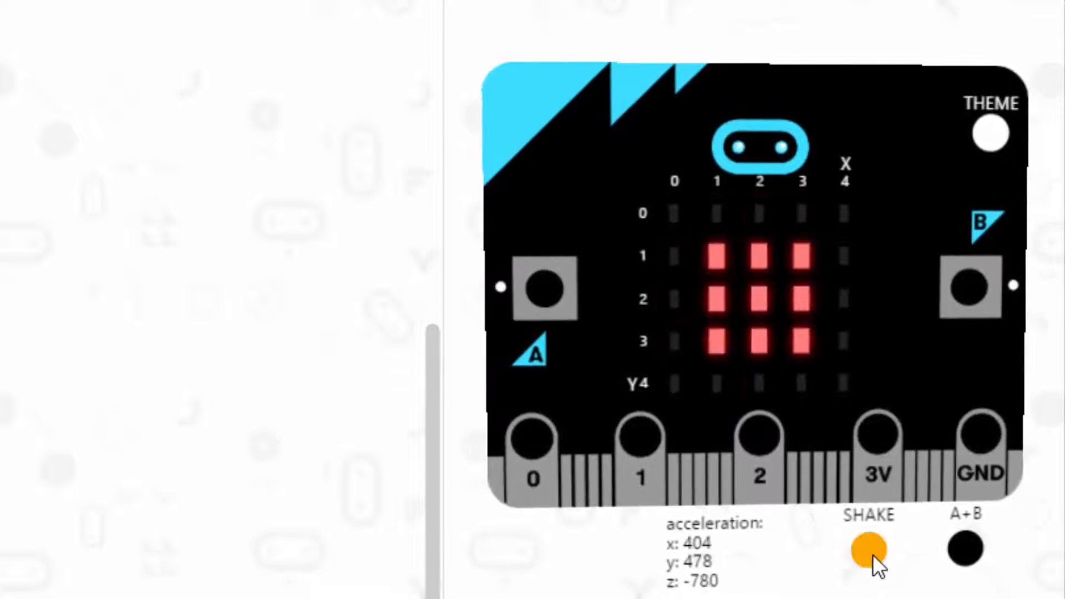
left_click(870, 551)
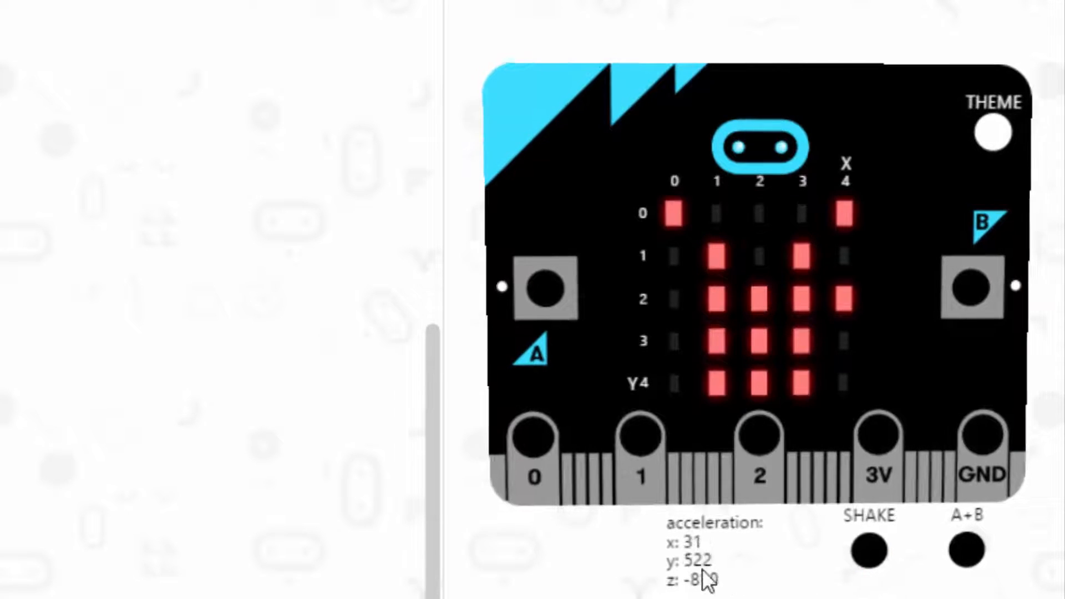